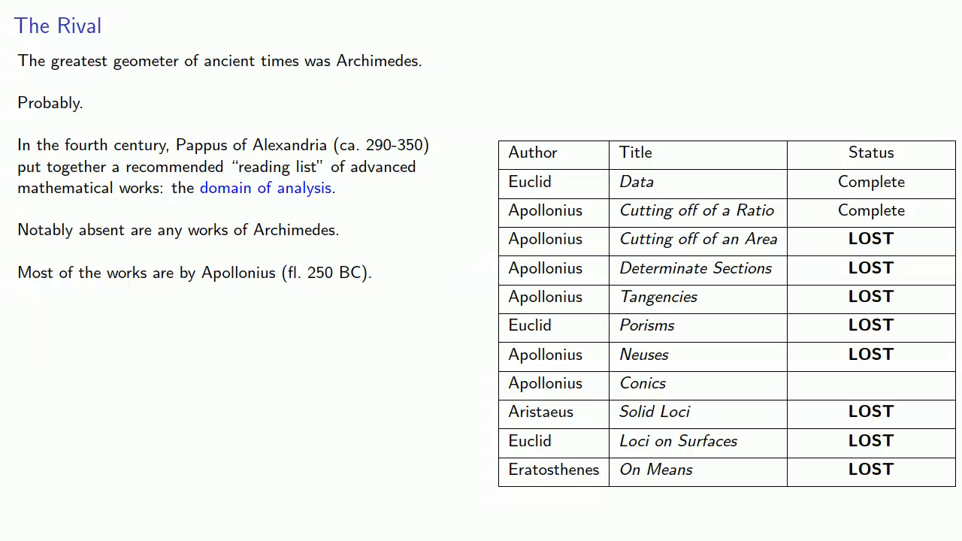
key("Right")
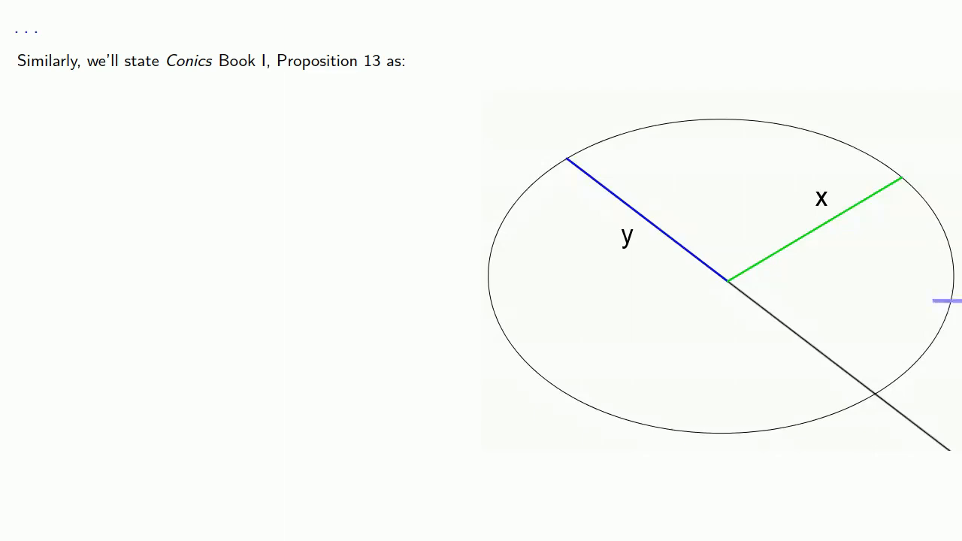
key("Right")
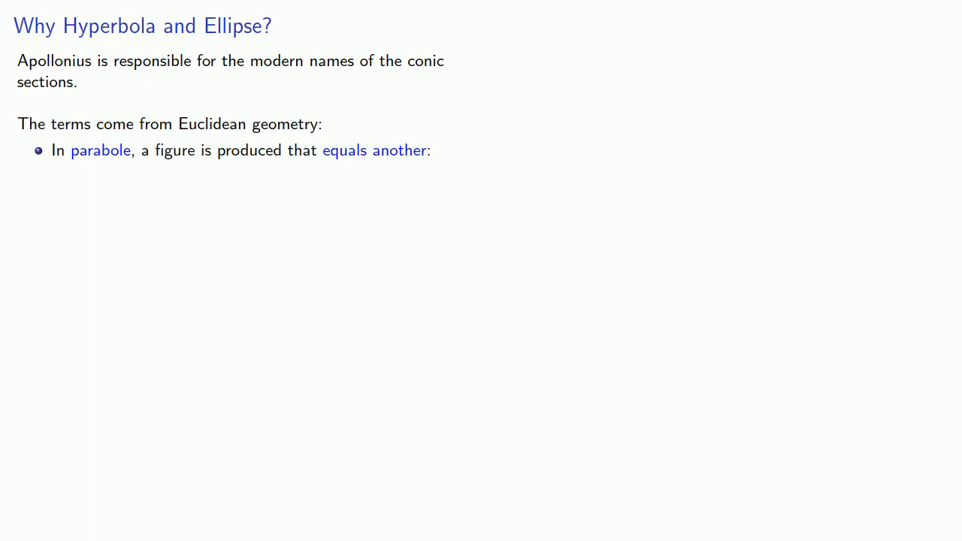